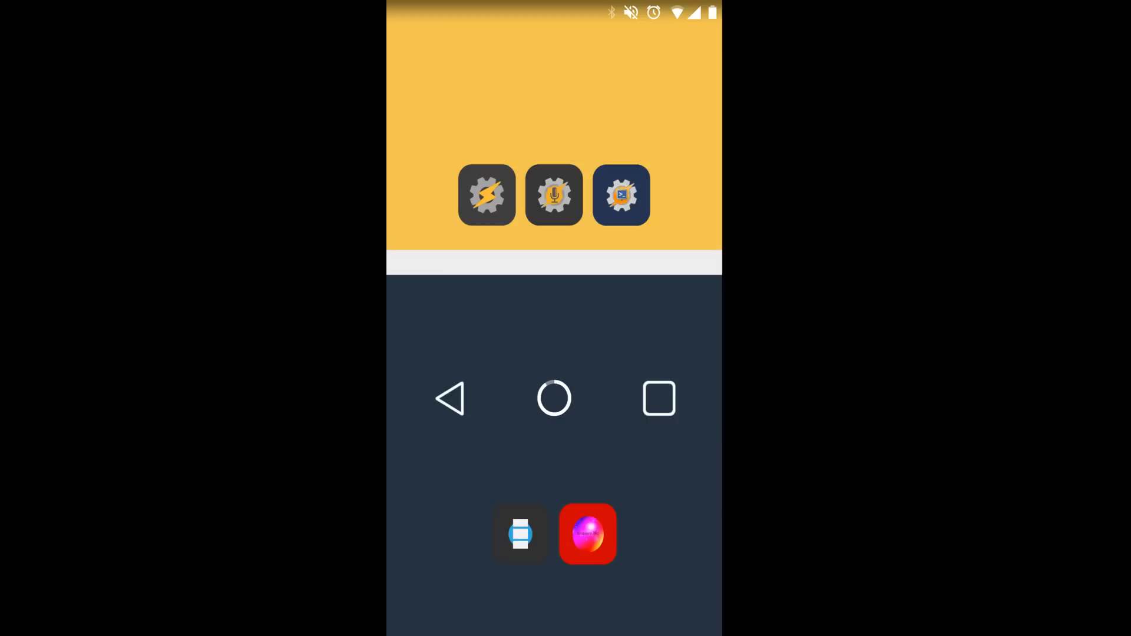
- Launch Tasker from the home screen to its profiles list
{"action": "left_click", "coordinate": [487, 194]}
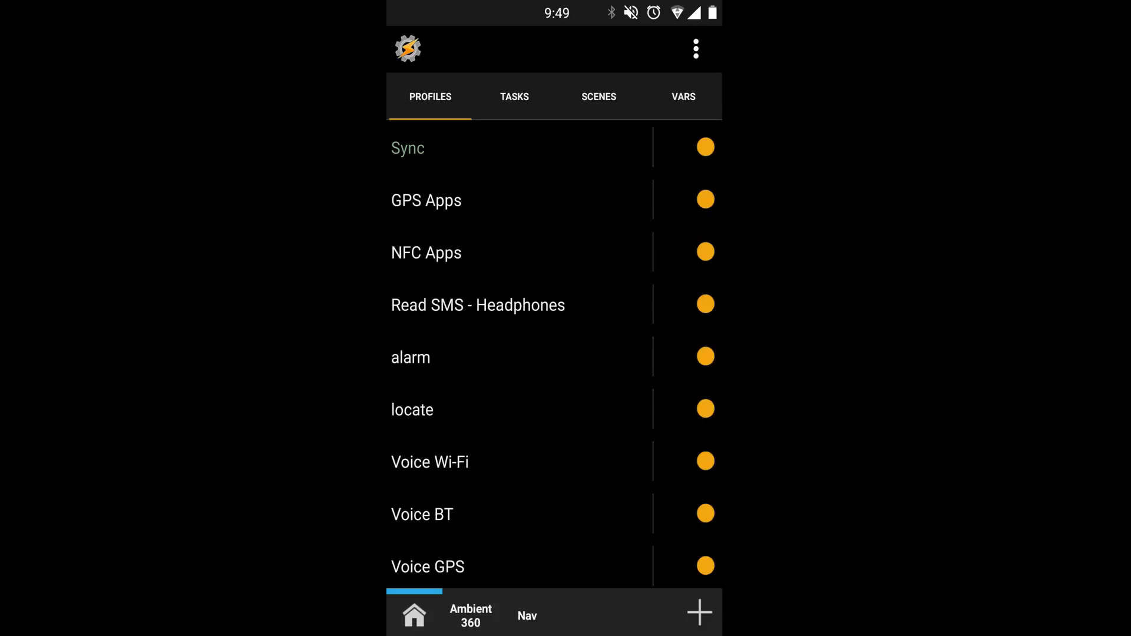
- Browse the Tasks and Scenes lists, then begin a new profile from the Profiles list
{"action": "left_click", "coordinate": [515, 96]}
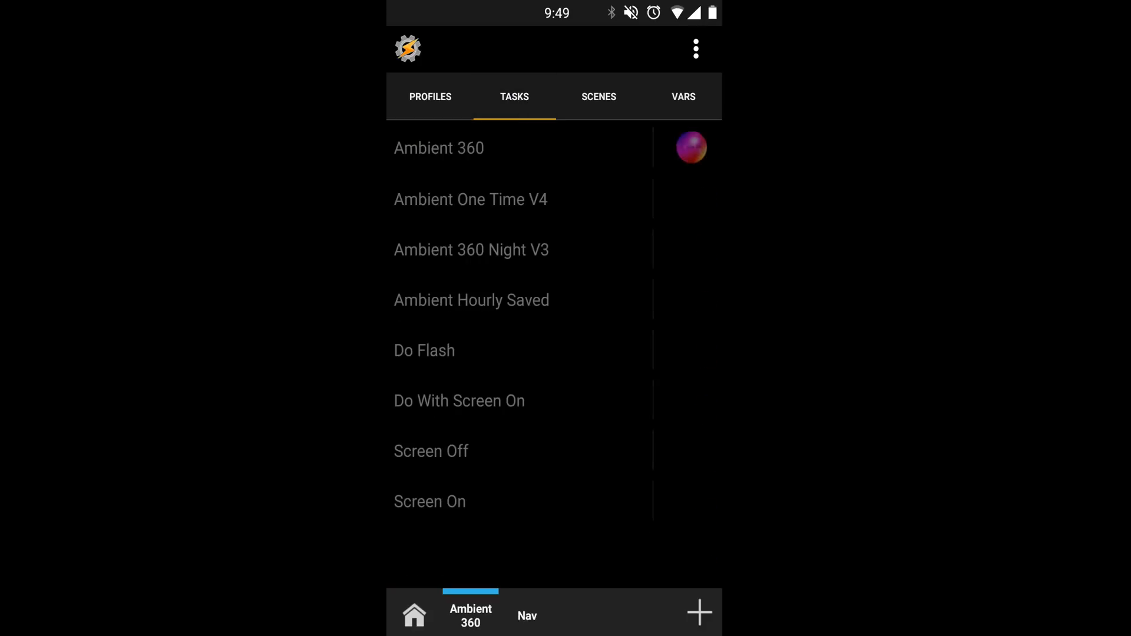
{"action": "left_click", "coordinate": [598, 97]}
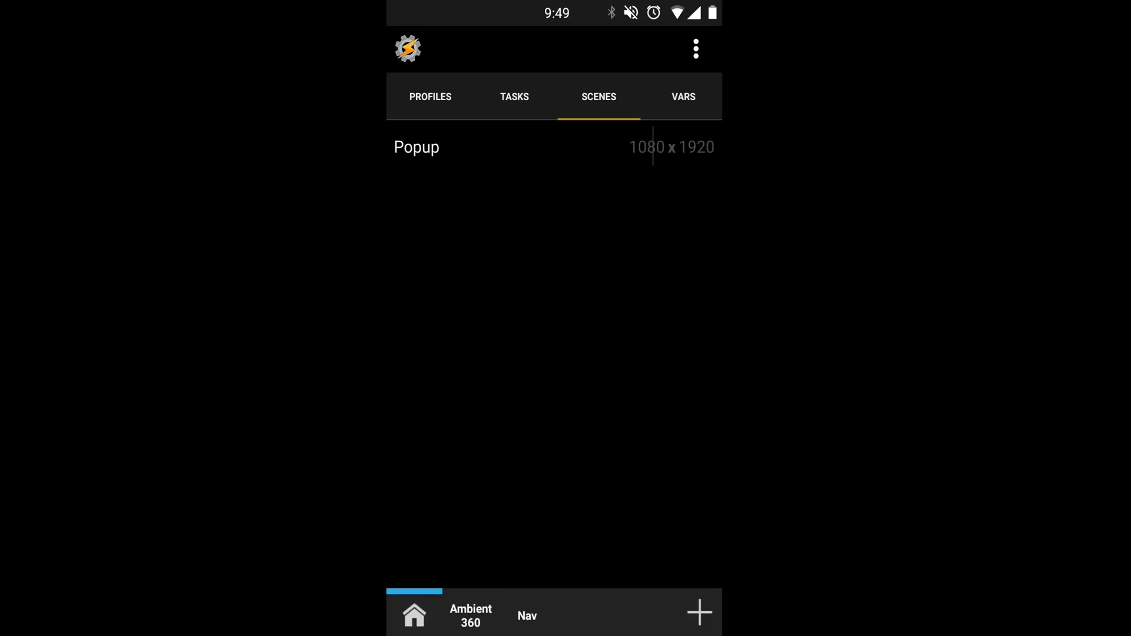
{"action": "left_click", "coordinate": [430, 95]}
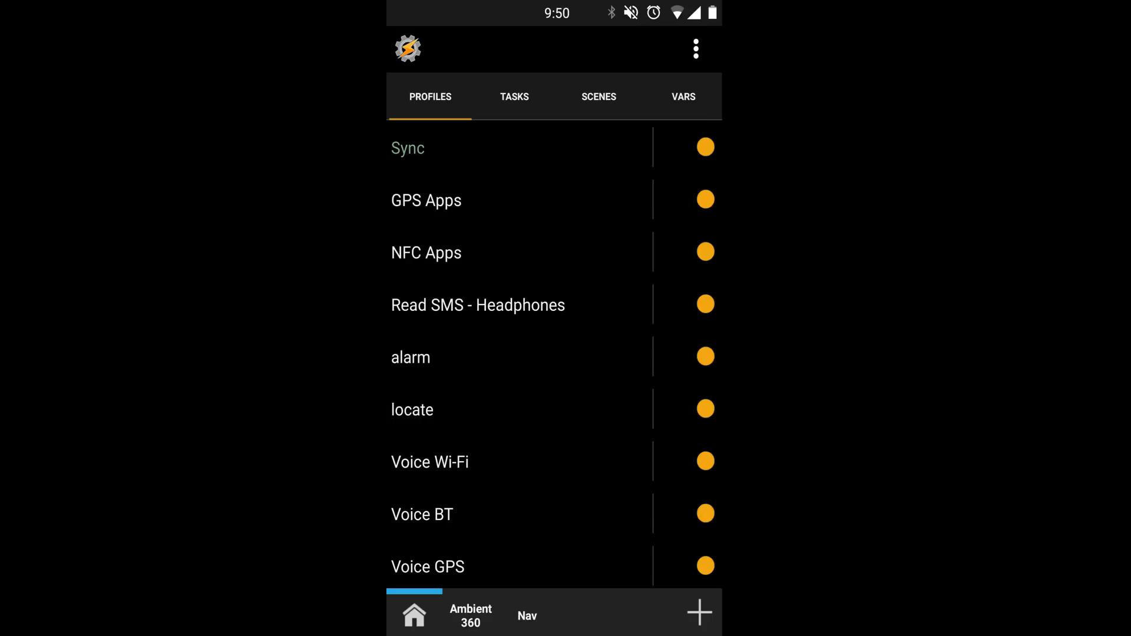
{"action": "left_click", "coordinate": [698, 613]}
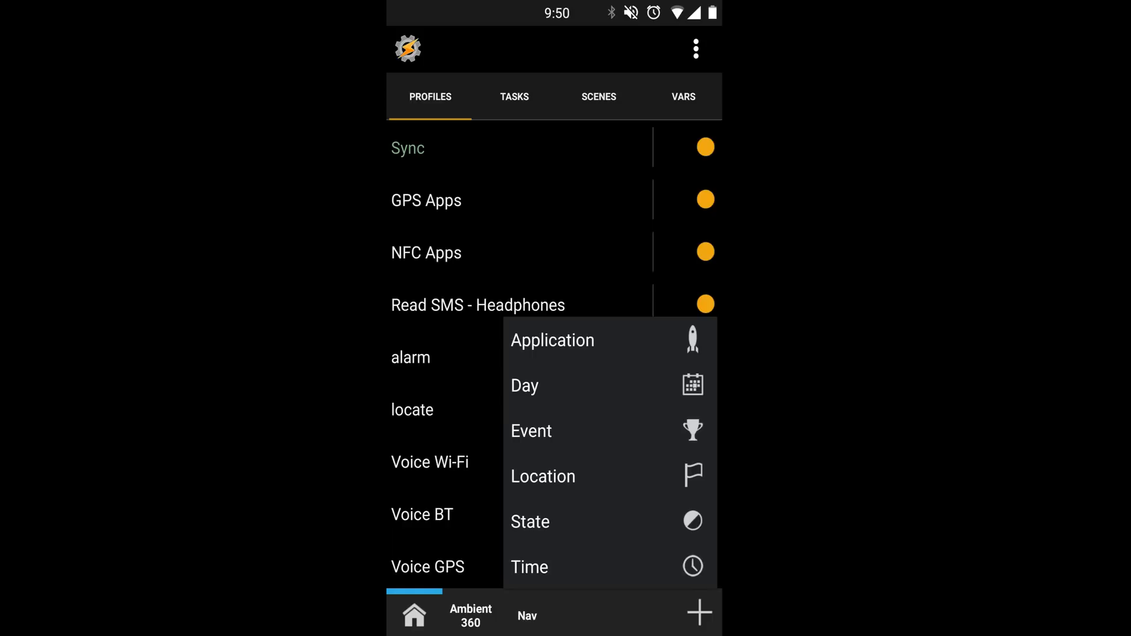
- Choose the AutoVoice Recognized plugin event as the profile's trigger
{"action": "left_click", "coordinate": [531, 431]}
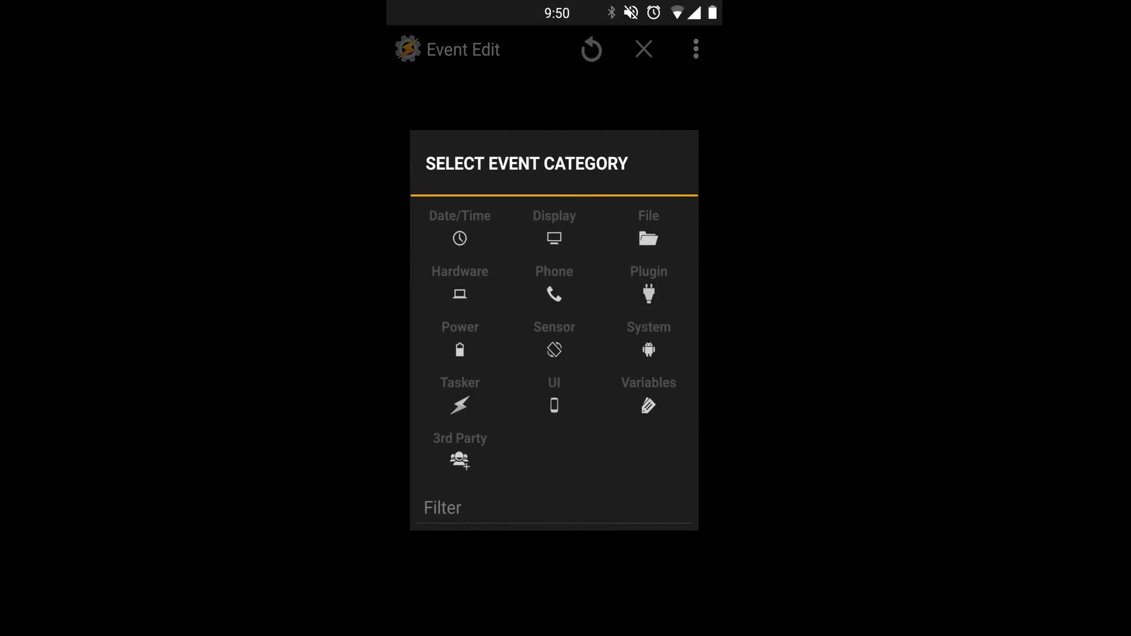
{"action": "left_click", "coordinate": [648, 282]}
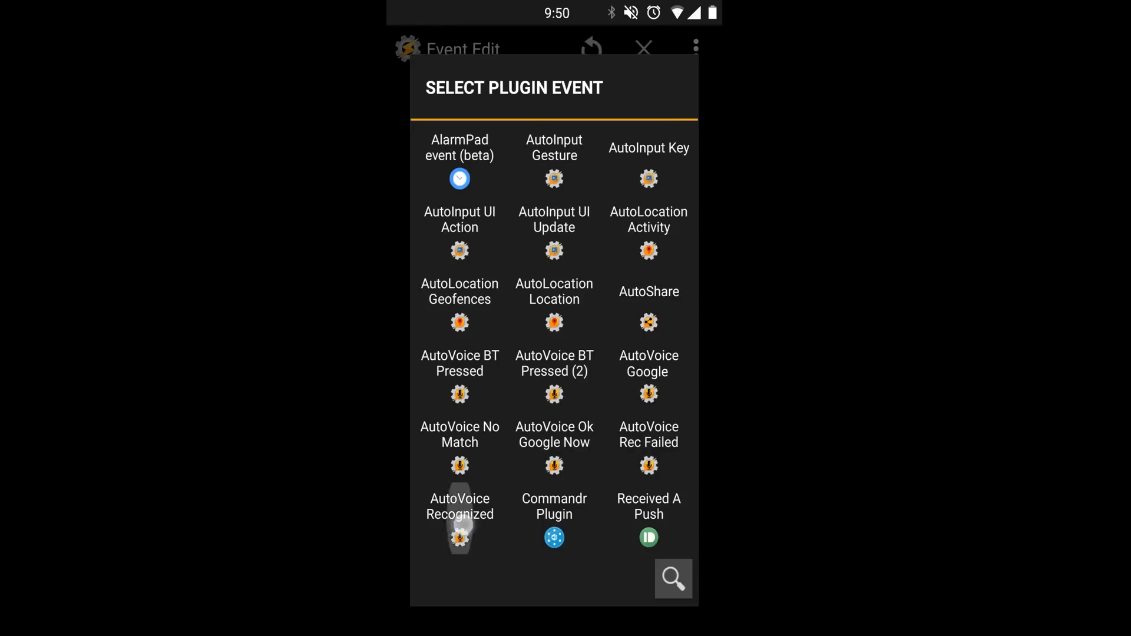
{"action": "left_click", "coordinate": [458, 505]}
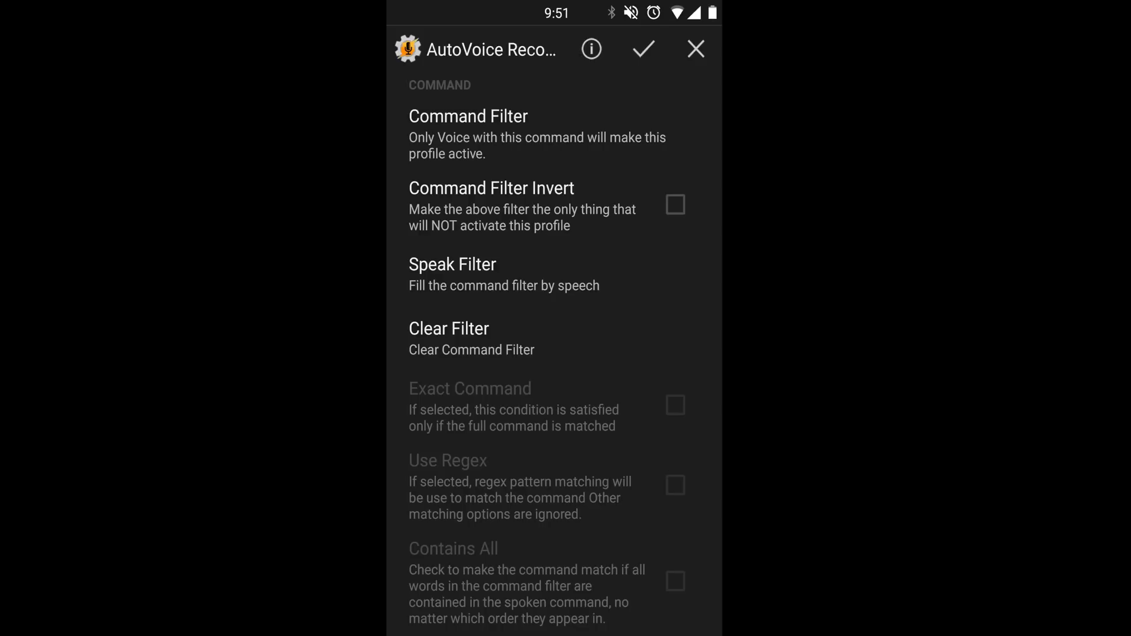
- Set the command filter 'so' with Use Regex on and save the AutoVoice event
{"action": "left_click", "coordinate": [468, 116]}
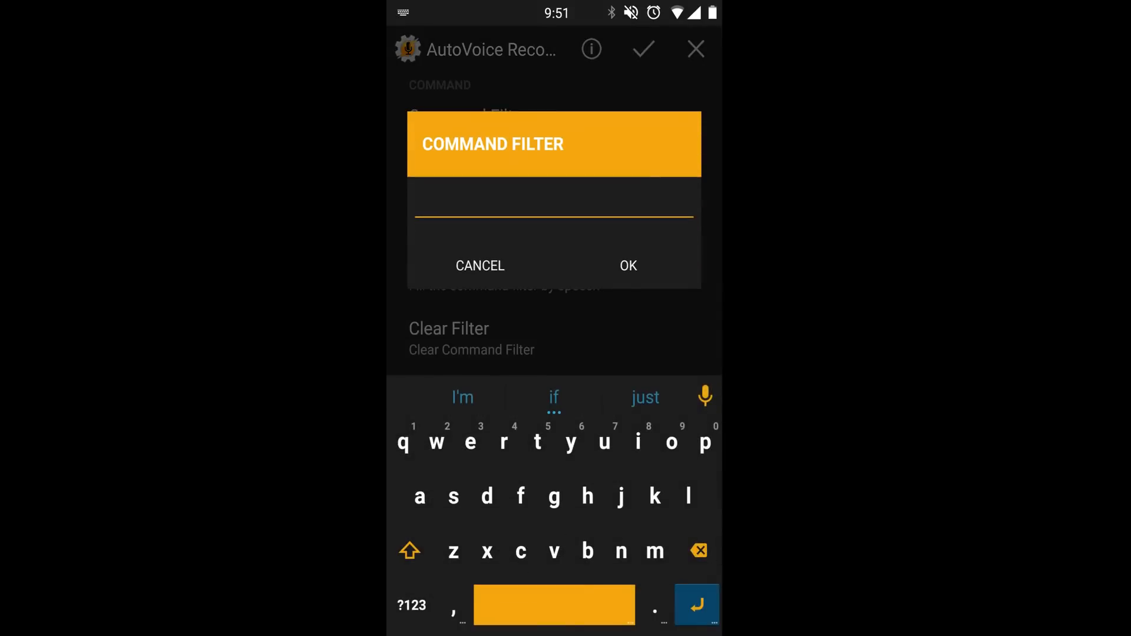
{"action": "type", "text": "so"}
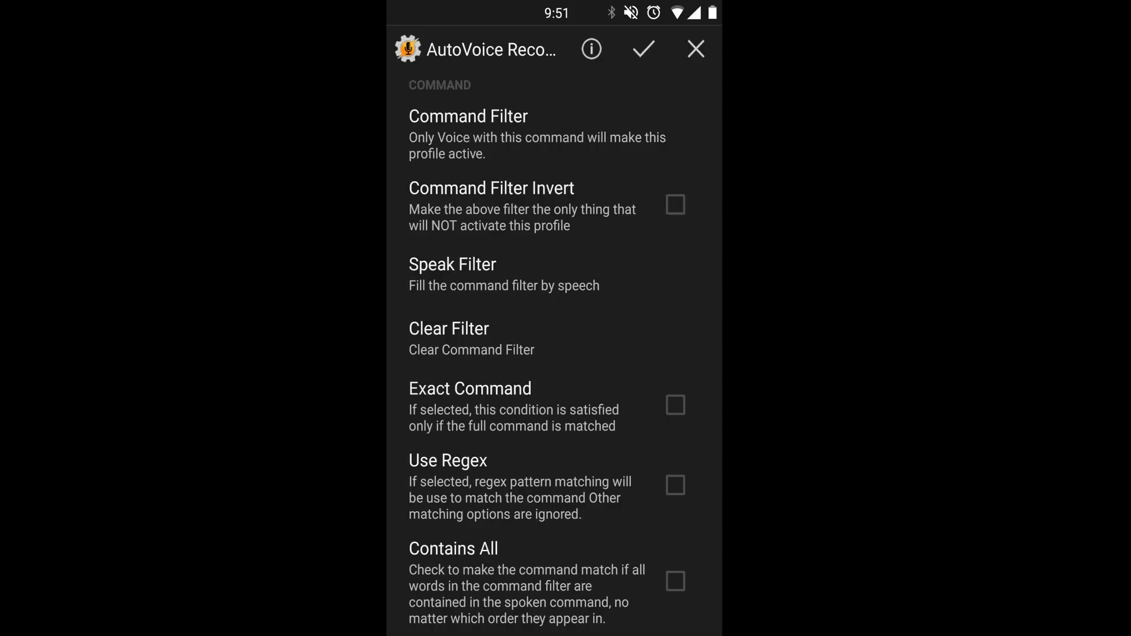
{"action": "scroll", "scroll_direction": "down", "scroll_amount": 3}
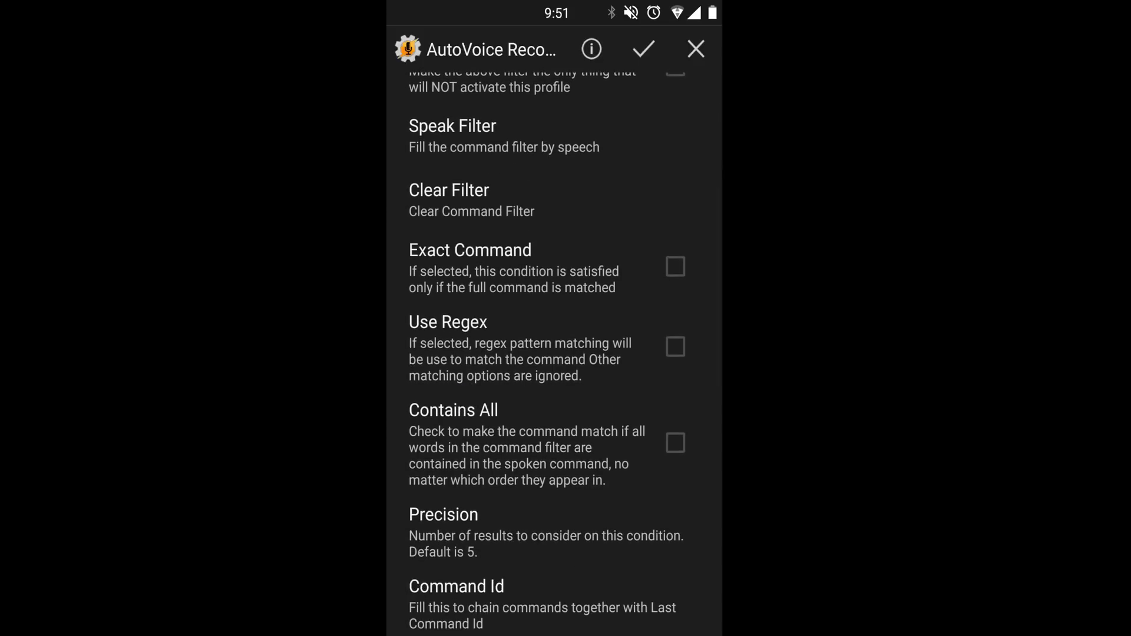
{"action": "left_click", "coordinate": [674, 347]}
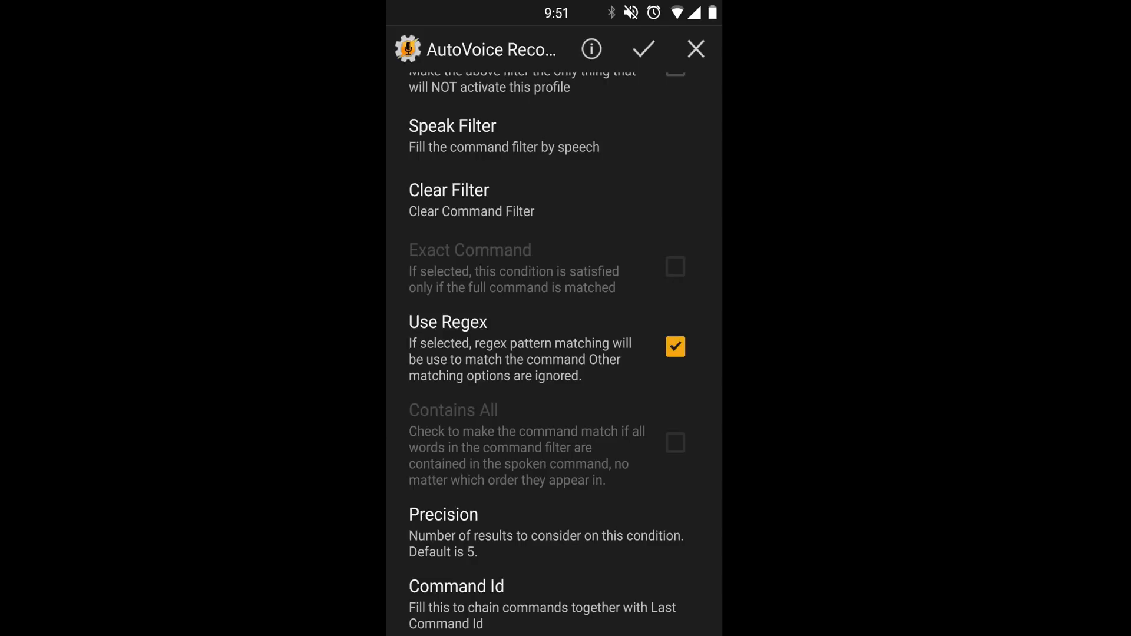
{"action": "scroll", "scroll_direction": "down", "scroll_amount": 3}
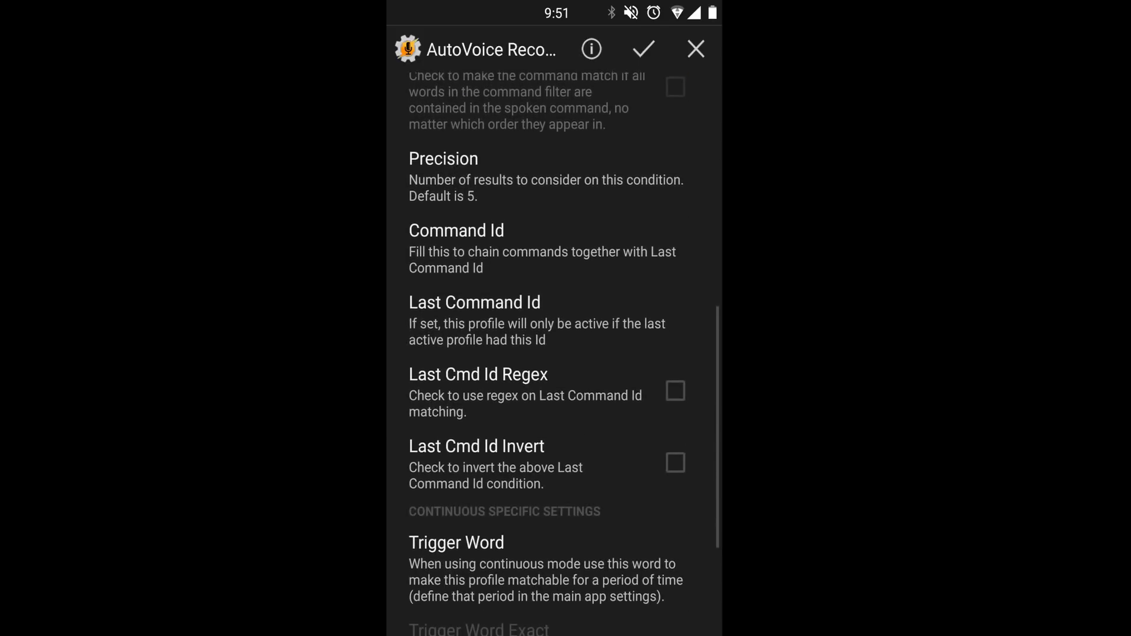
{"action": "scroll", "scroll_direction": "down", "scroll_amount": 3}
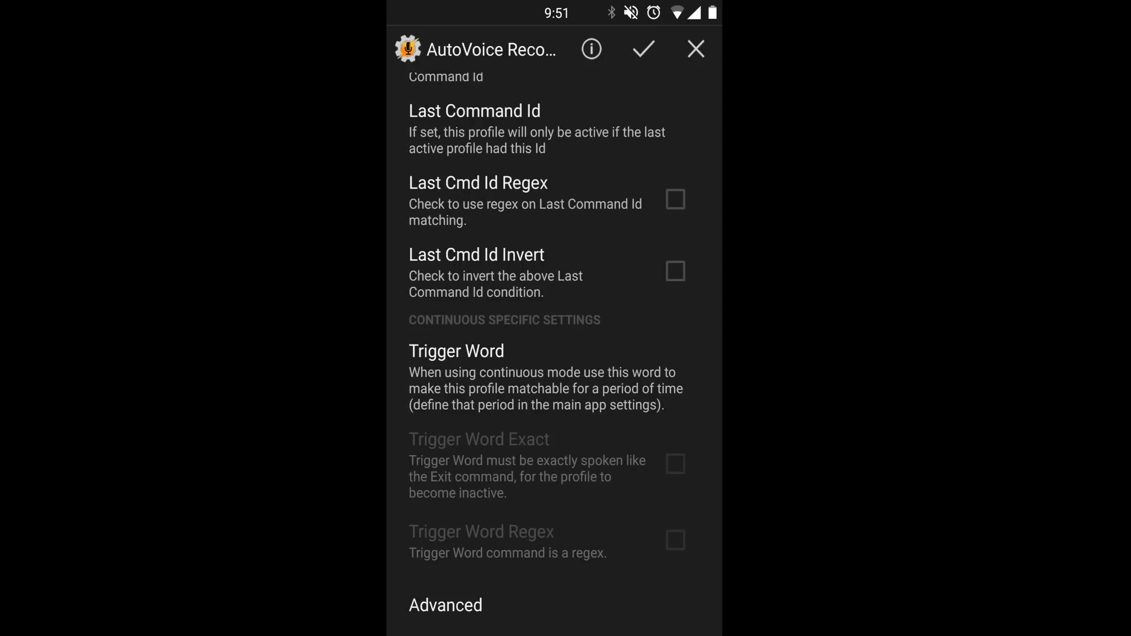
{"action": "left_click", "coordinate": [642, 49]}
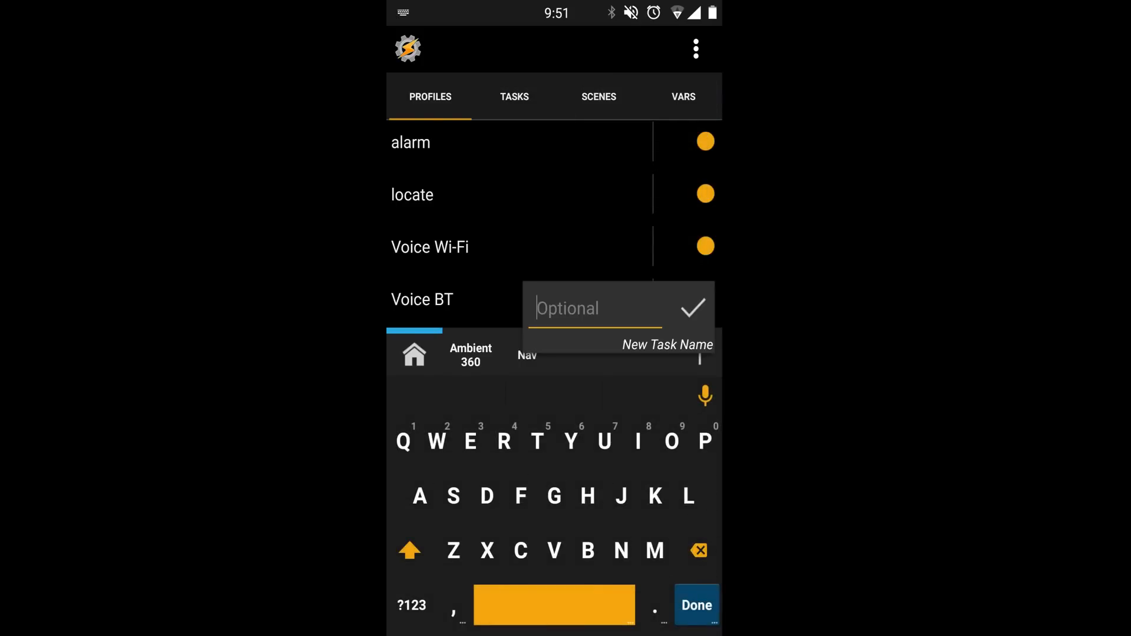
- Create the unnamed task with a Launch App action for SoundHound as its first step
{"action": "left_click", "coordinate": [692, 308]}
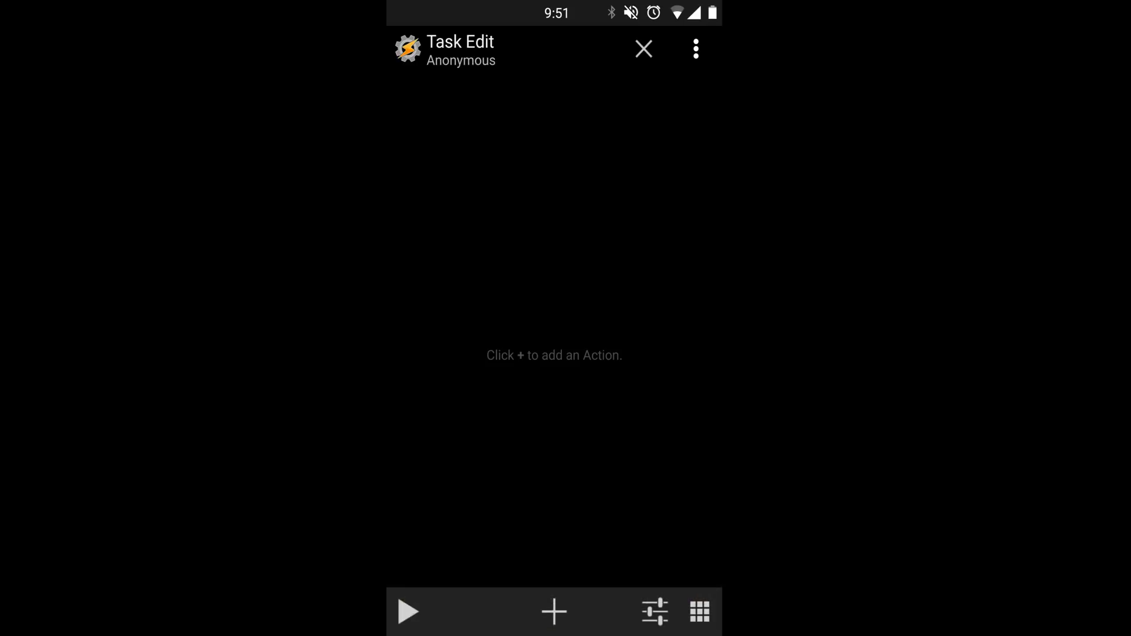
{"action": "left_click", "coordinate": [554, 612]}
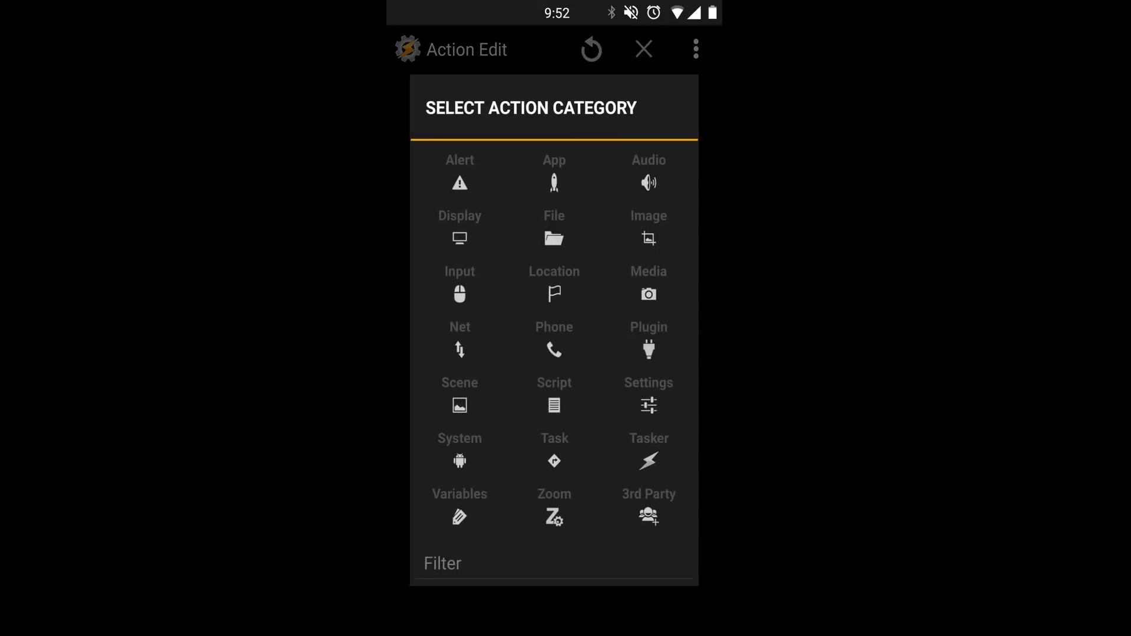
{"action": "left_click", "coordinate": [554, 173]}
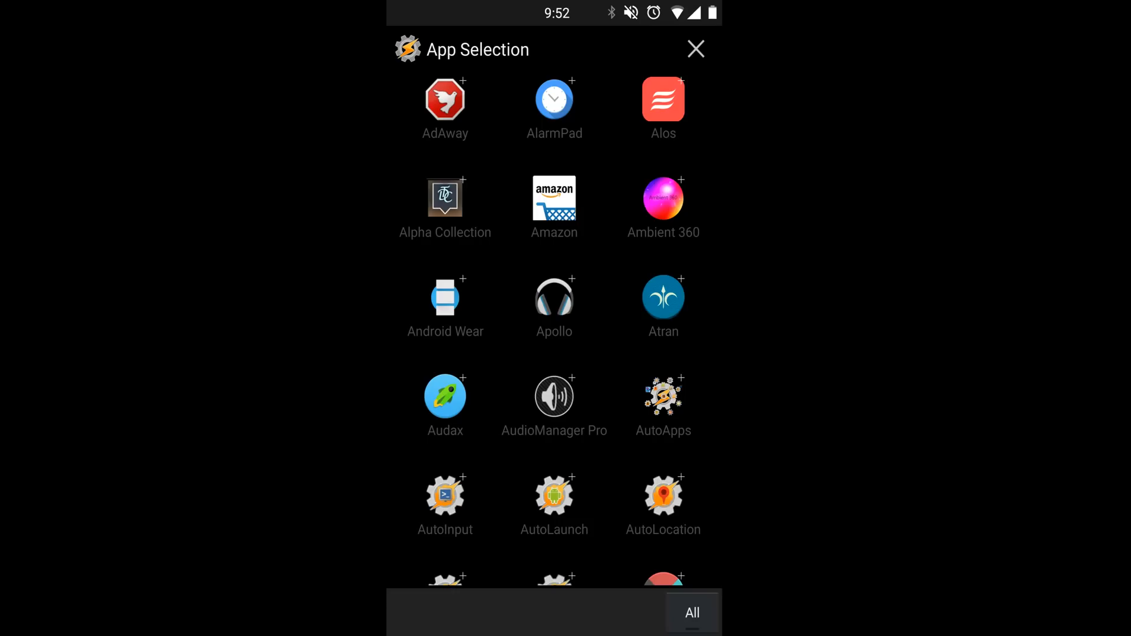
{"action": "scroll", "scroll_direction": "down", "scroll_amount": 3}
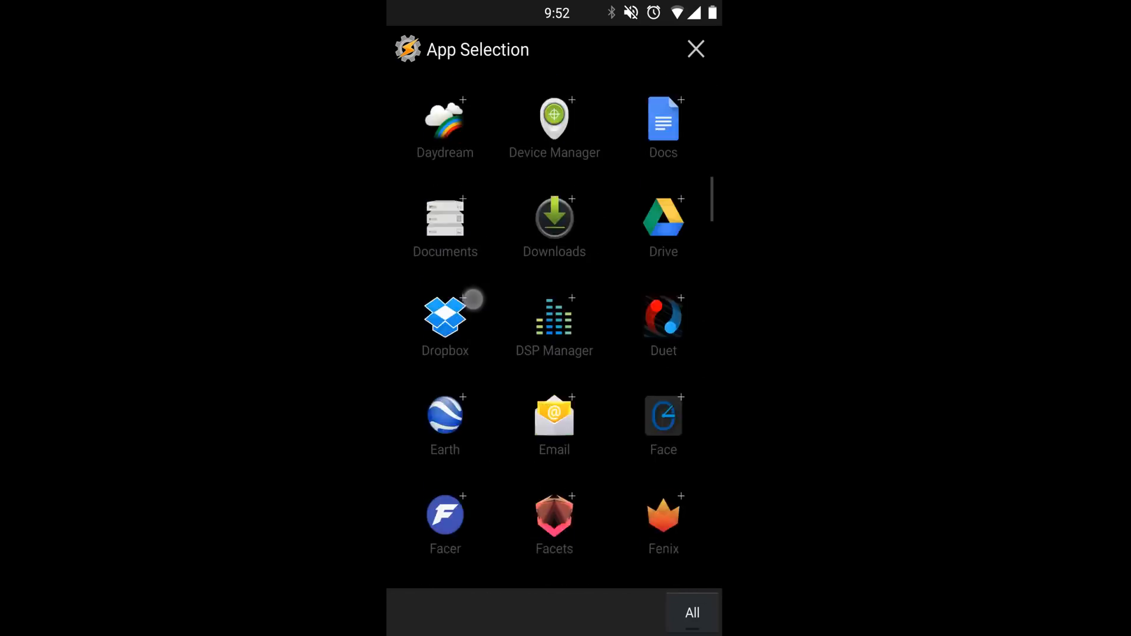
{"action": "scroll", "scroll_direction": "down", "scroll_amount": 3}
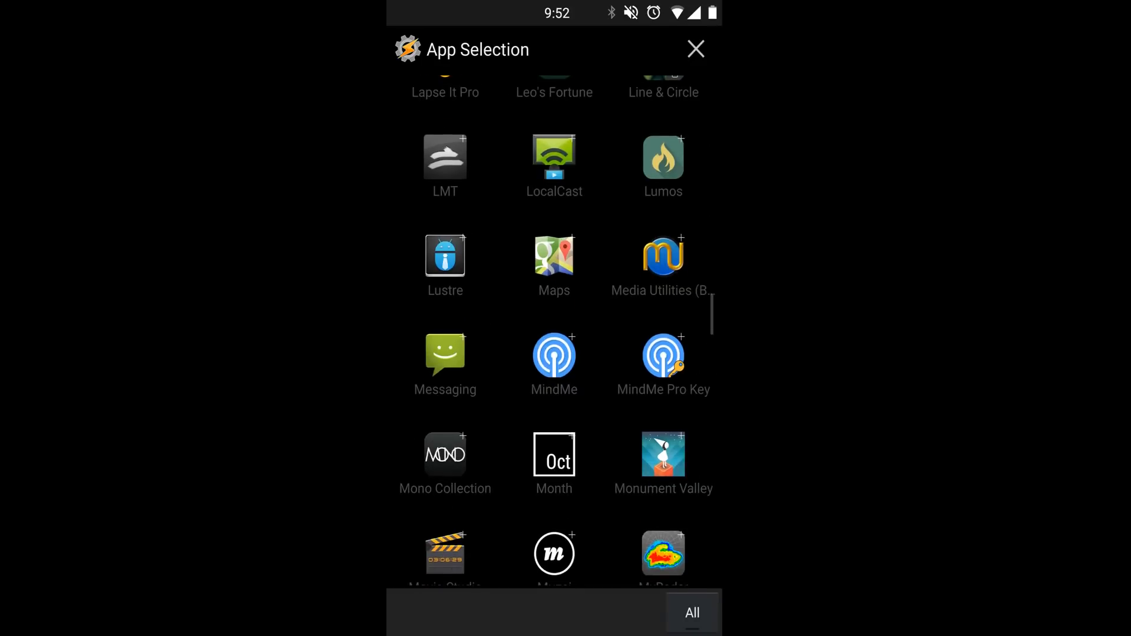
{"action": "scroll", "scroll_direction": "down", "scroll_amount": 3}
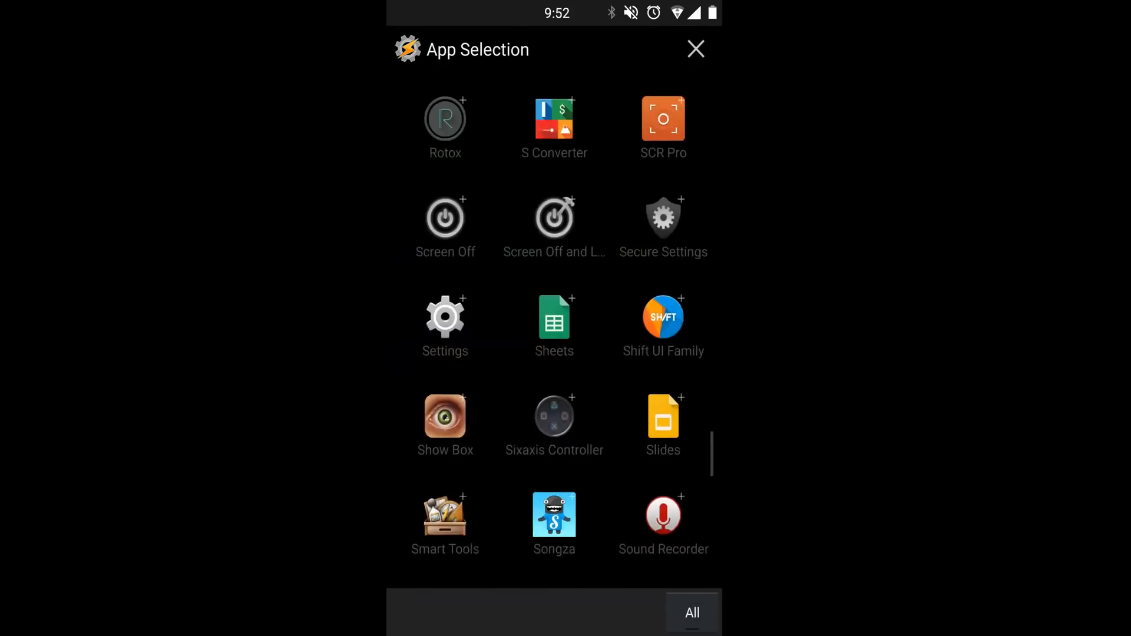
{"action": "scroll", "scroll_direction": "down", "scroll_amount": 3}
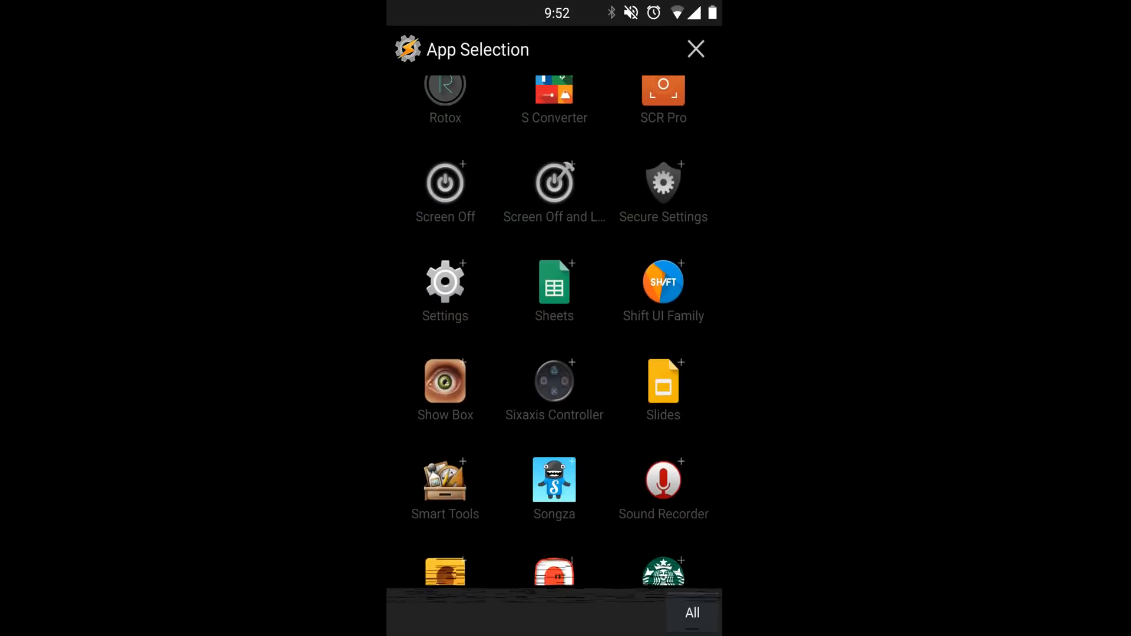
{"action": "scroll", "scroll_direction": "down", "scroll_amount": 3}
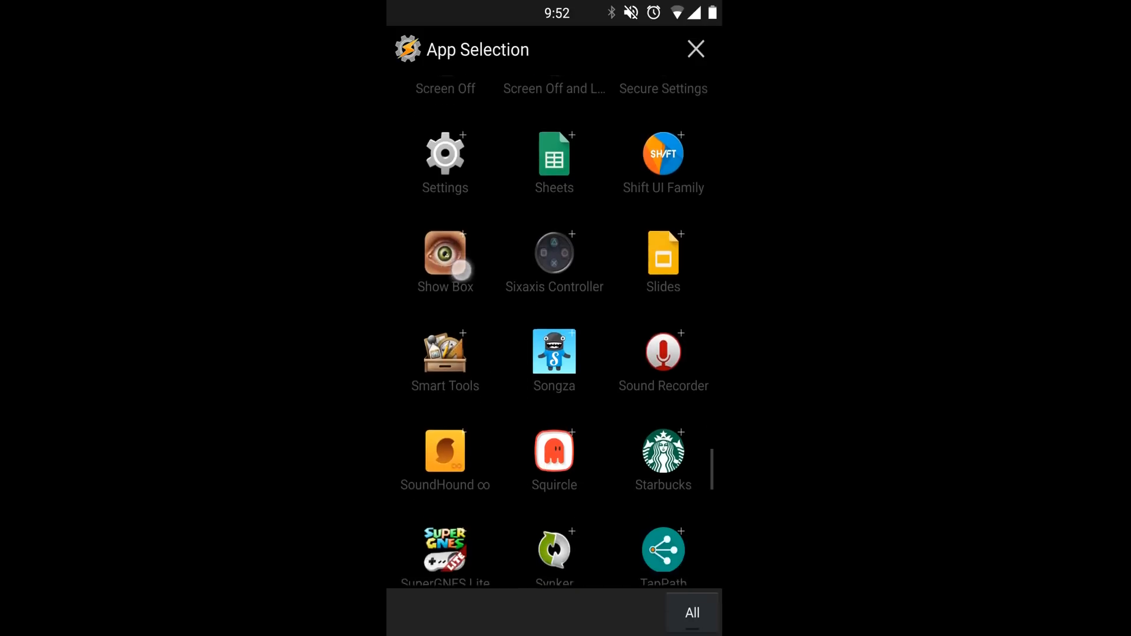
{"action": "left_click", "coordinate": [446, 449]}
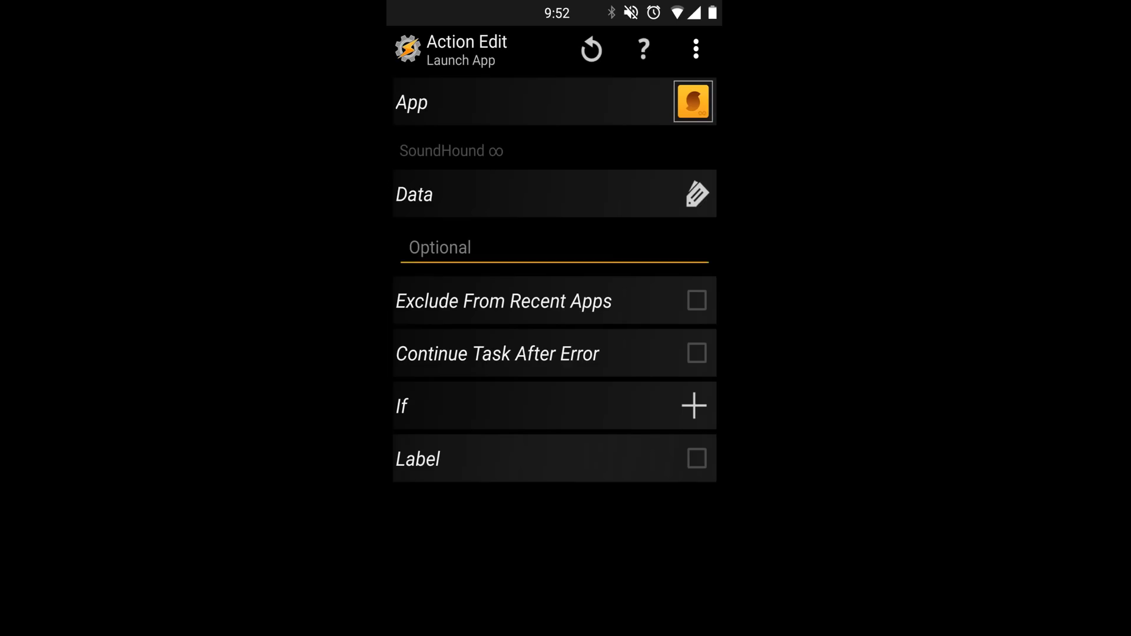
{"action": "left_click", "coordinate": [591, 49]}
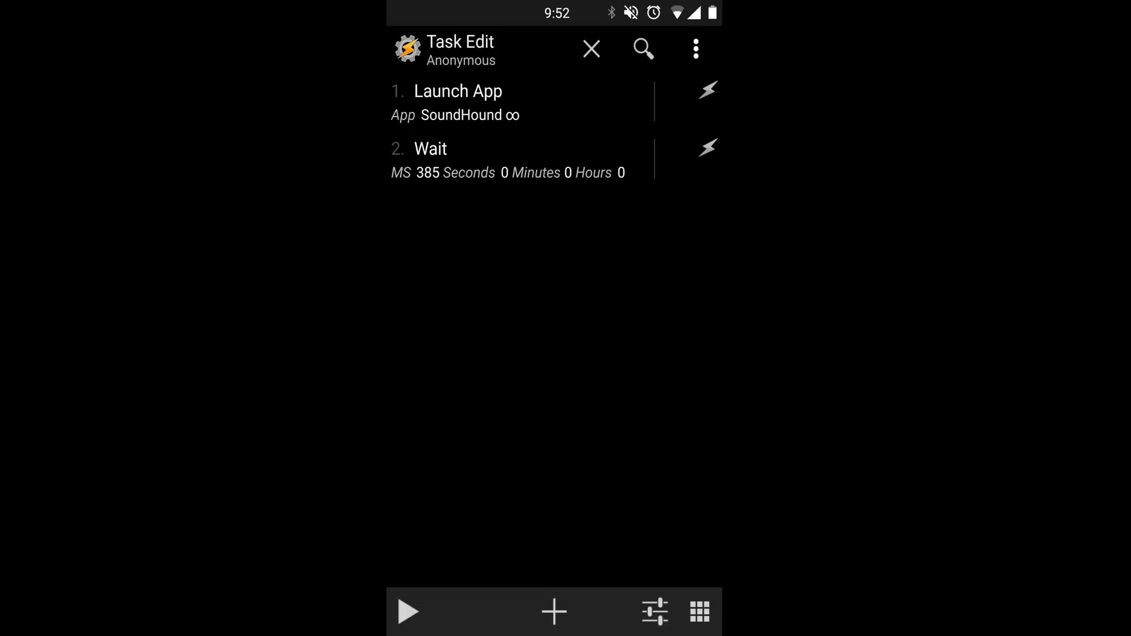
{"action": "left_click", "coordinate": [554, 613]}
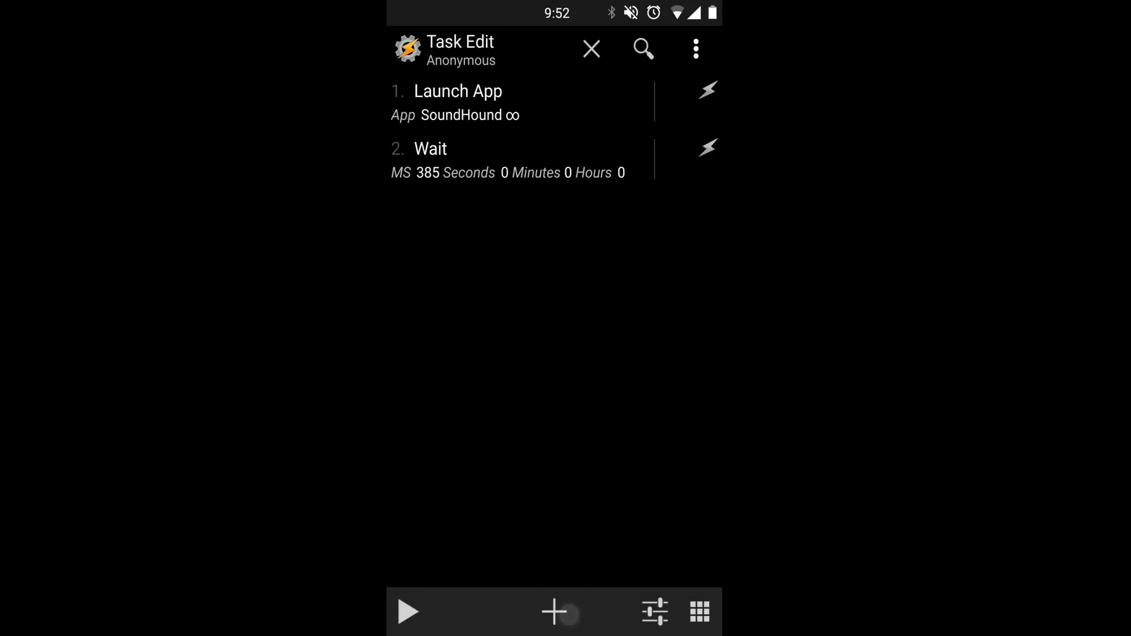
- Add an AutoInput Action plugin step and start Easy Setup to capture SoundHound's screen element
{"action": "left_click", "coordinate": [554, 613]}
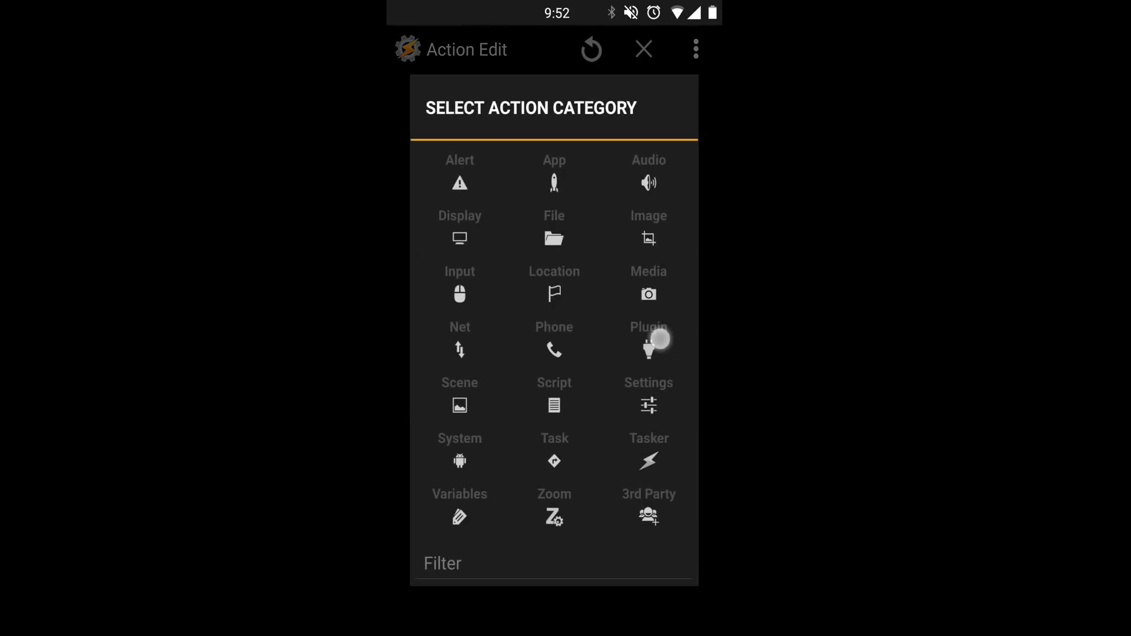
{"action": "left_click", "coordinate": [648, 340]}
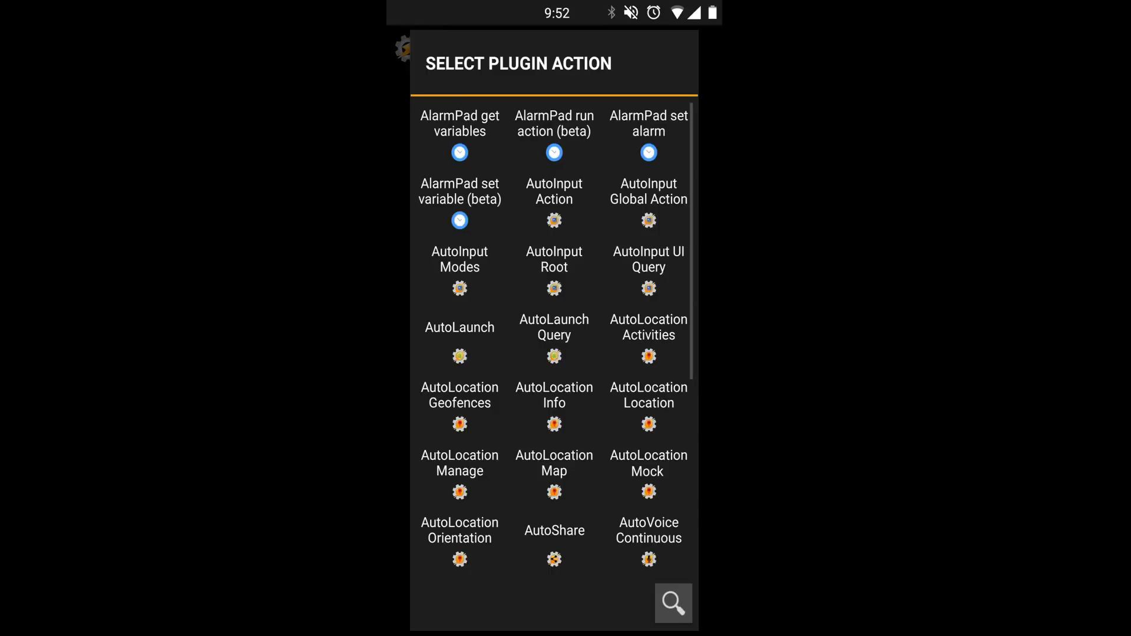
{"action": "left_click", "coordinate": [554, 198]}
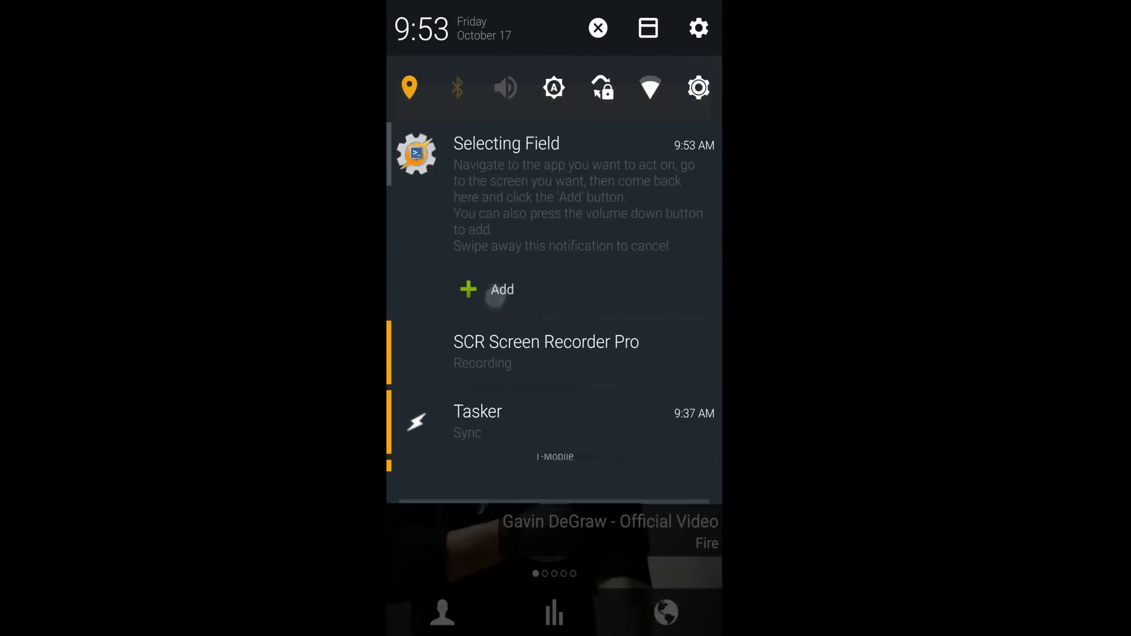
{"action": "left_click", "coordinate": [501, 290]}
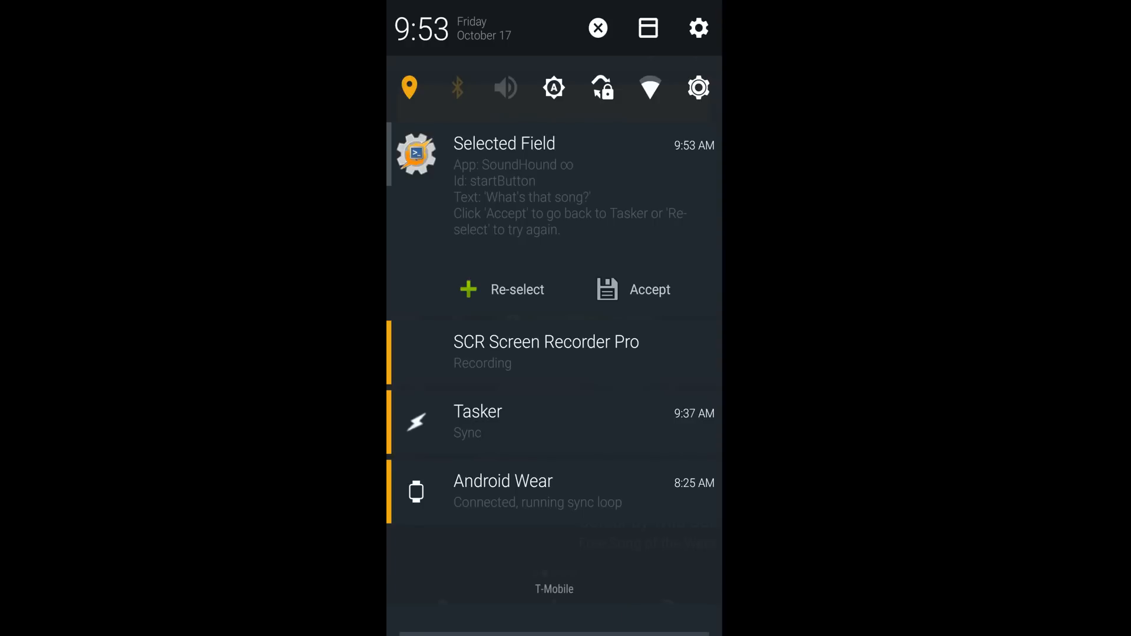
- Accept SoundHound's captured startButton field as the element to tap
{"action": "left_click", "coordinate": [598, 27]}
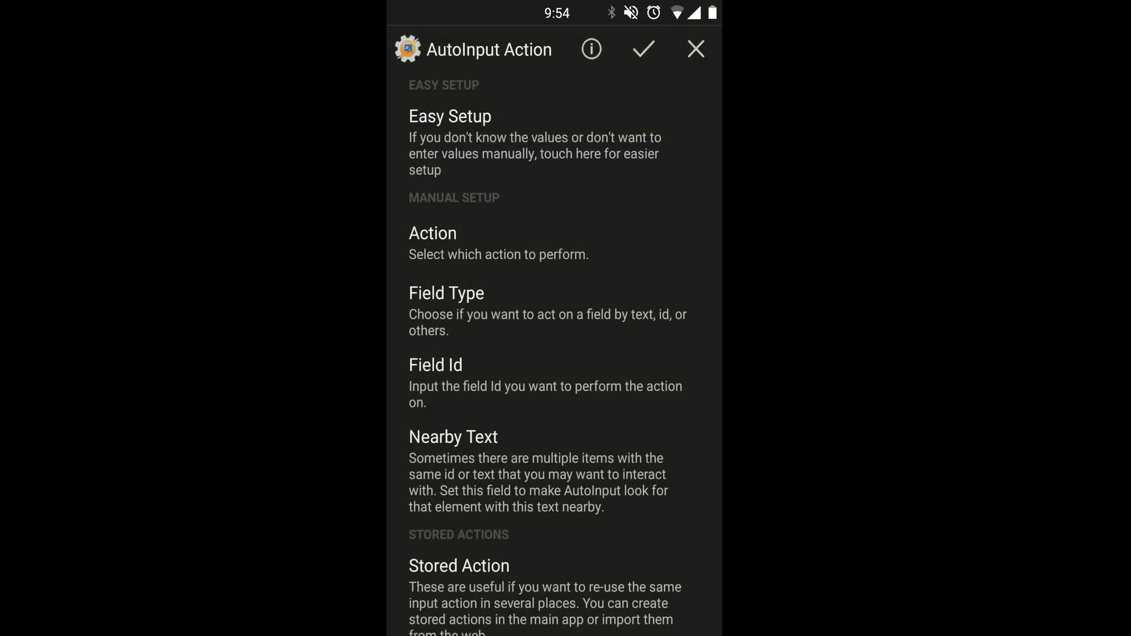
- Save the AutoInput tap as the third action, test-run the task and return to the profiles list
{"action": "left_click", "coordinate": [642, 50]}
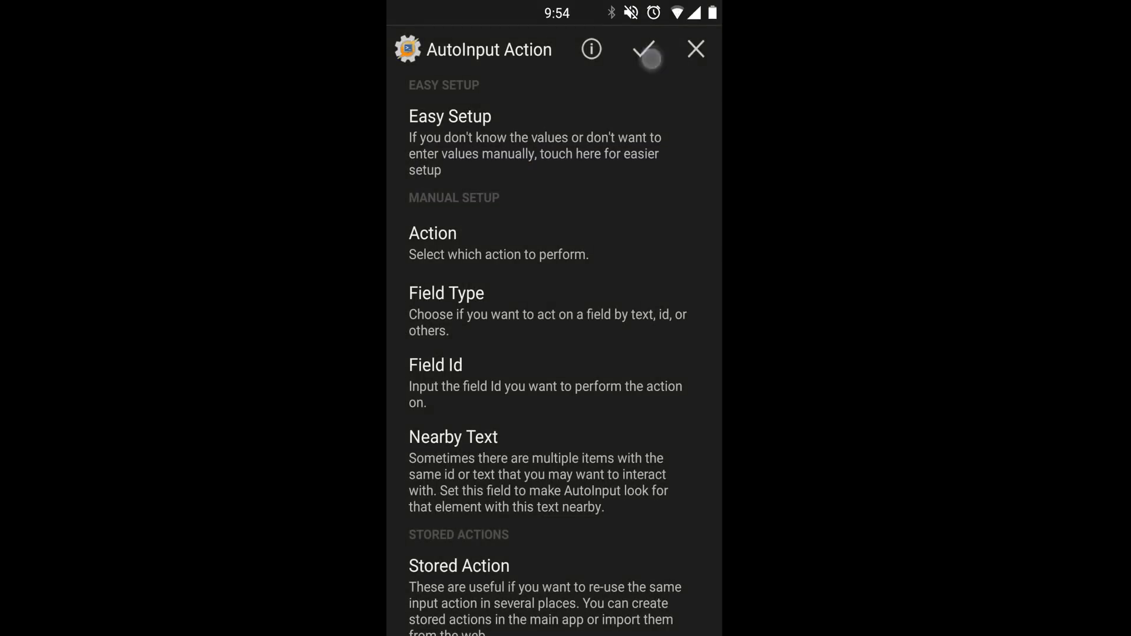
{"action": "left_click", "coordinate": [647, 50]}
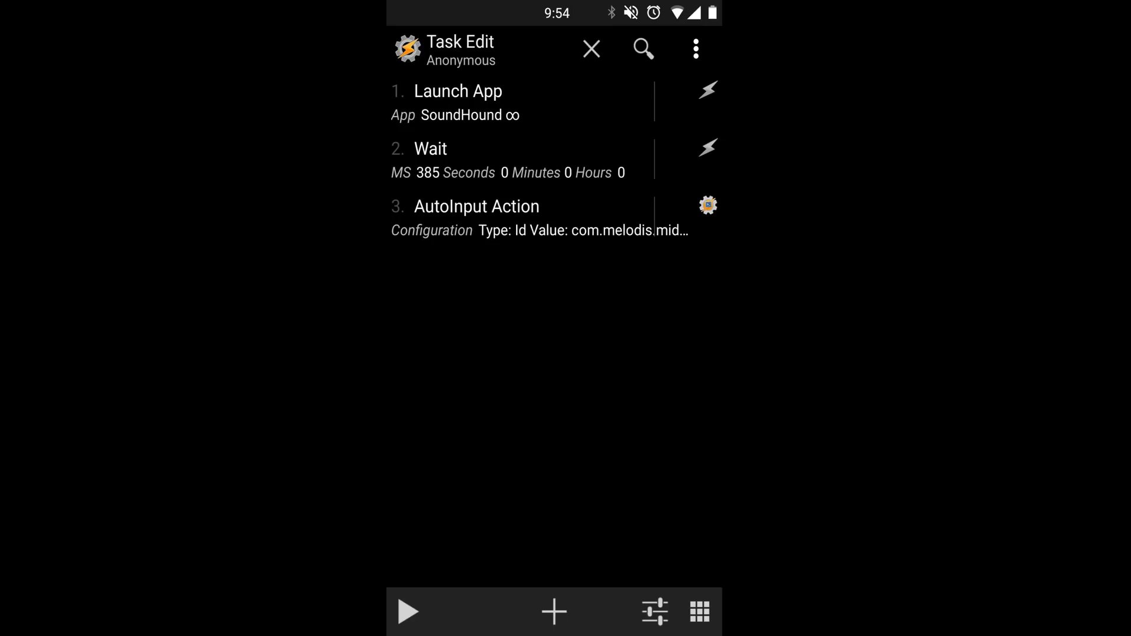
{"action": "left_click", "coordinate": [408, 612]}
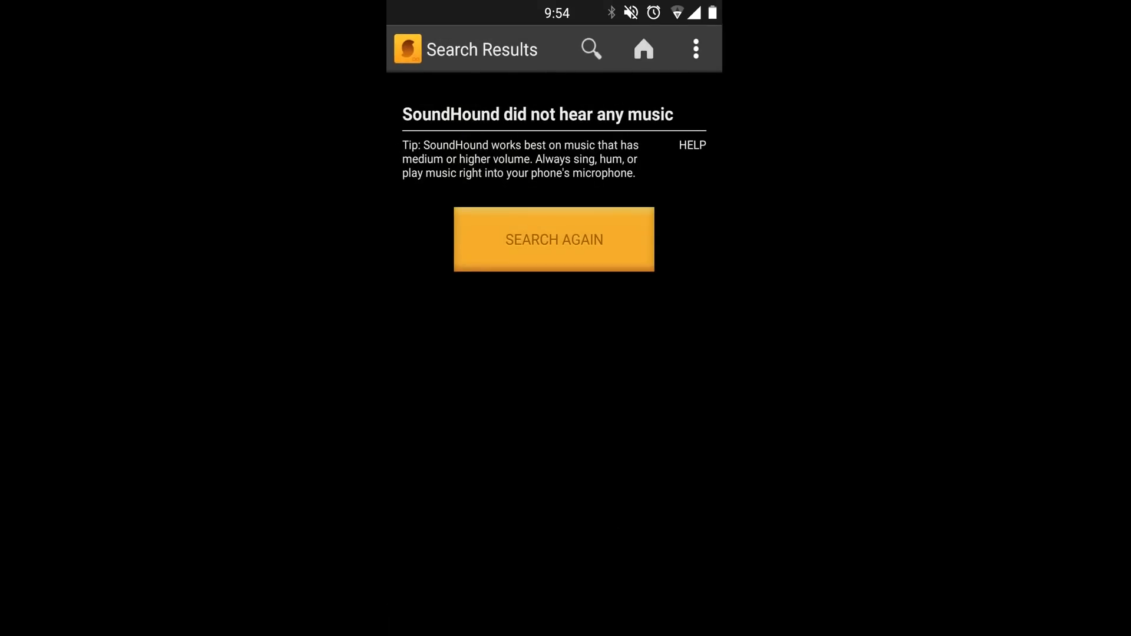
{"action": "left_click", "coordinate": [644, 48]}
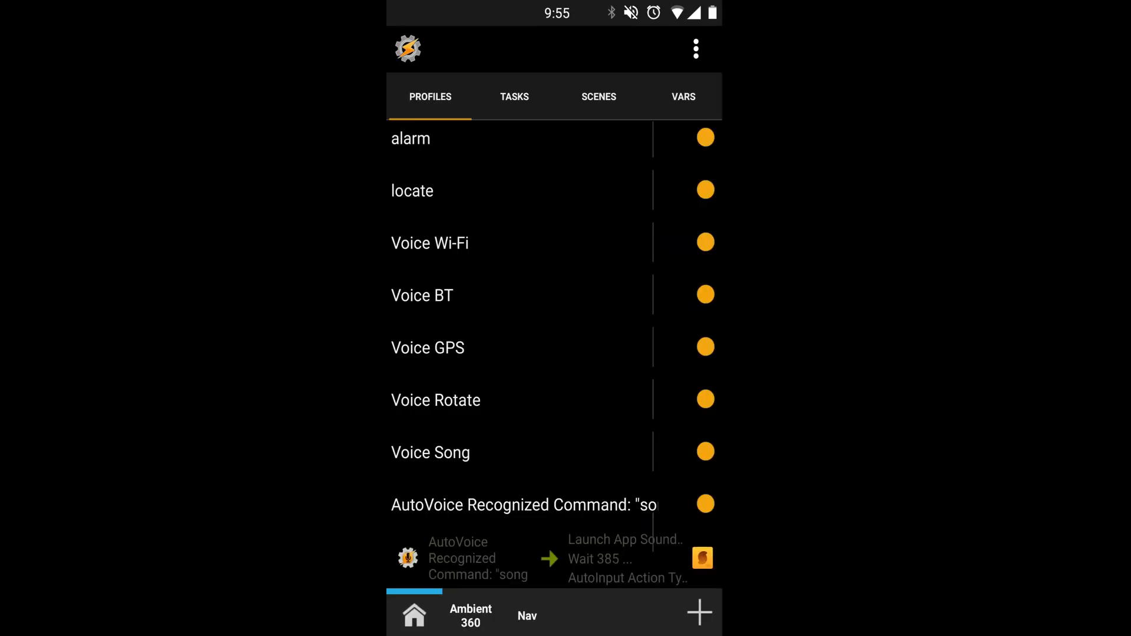
- Name the profile Song and shorten the task's wait to 215 milliseconds
{"action": "scroll", "scroll_direction": "down", "scroll_amount": 3}
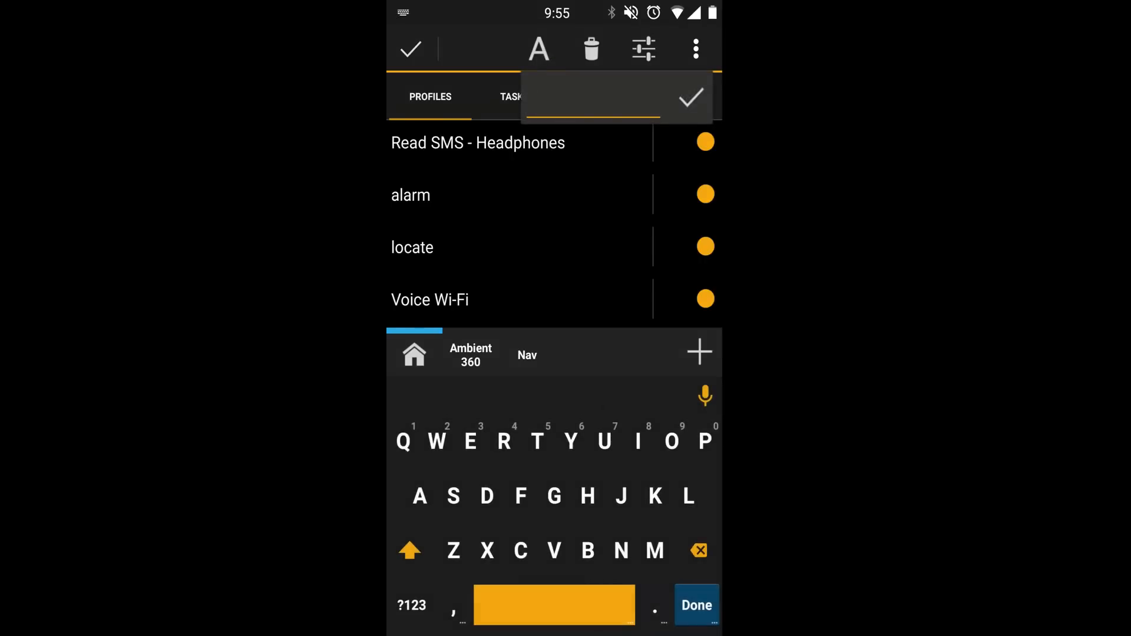
{"action": "type", "text": "Sing"}
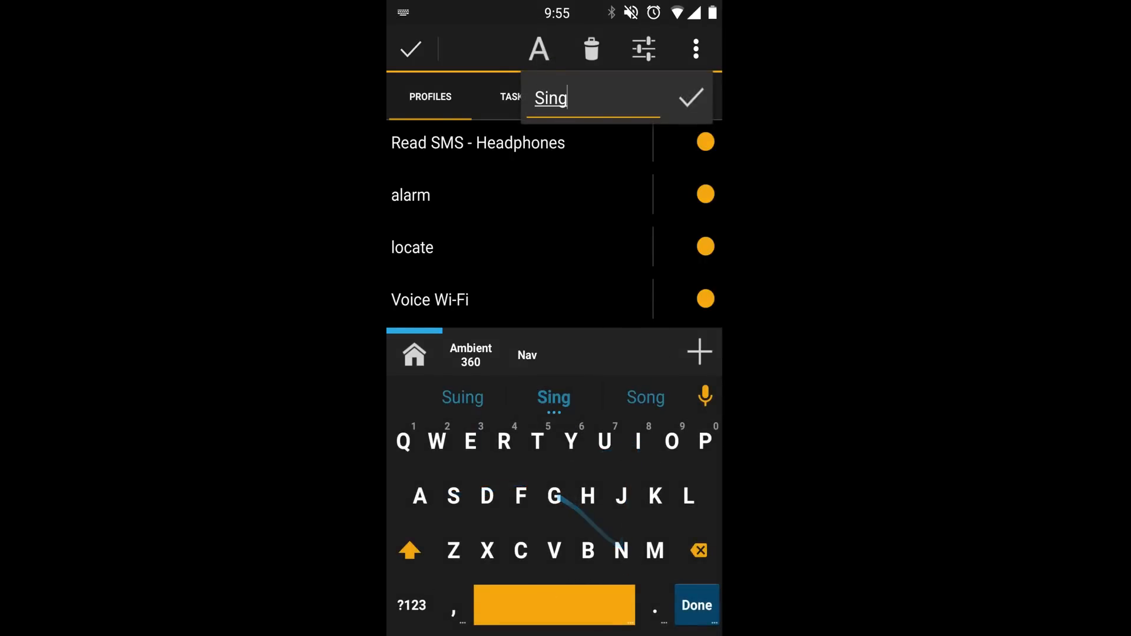
{"action": "left_click", "coordinate": [644, 397]}
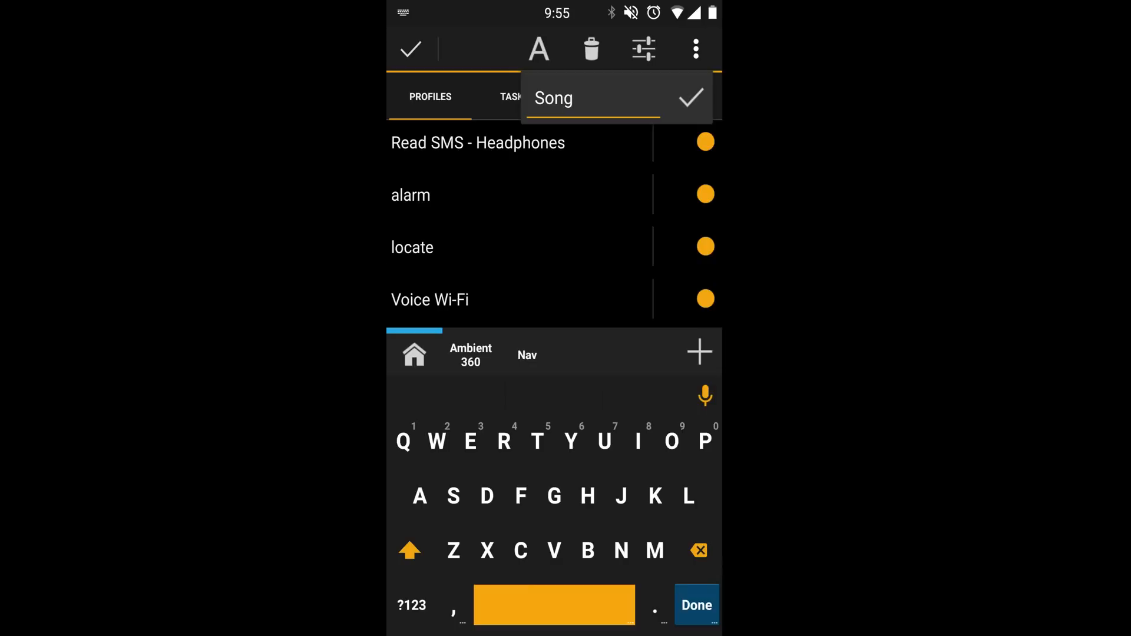
{"action": "left_click", "coordinate": [687, 97]}
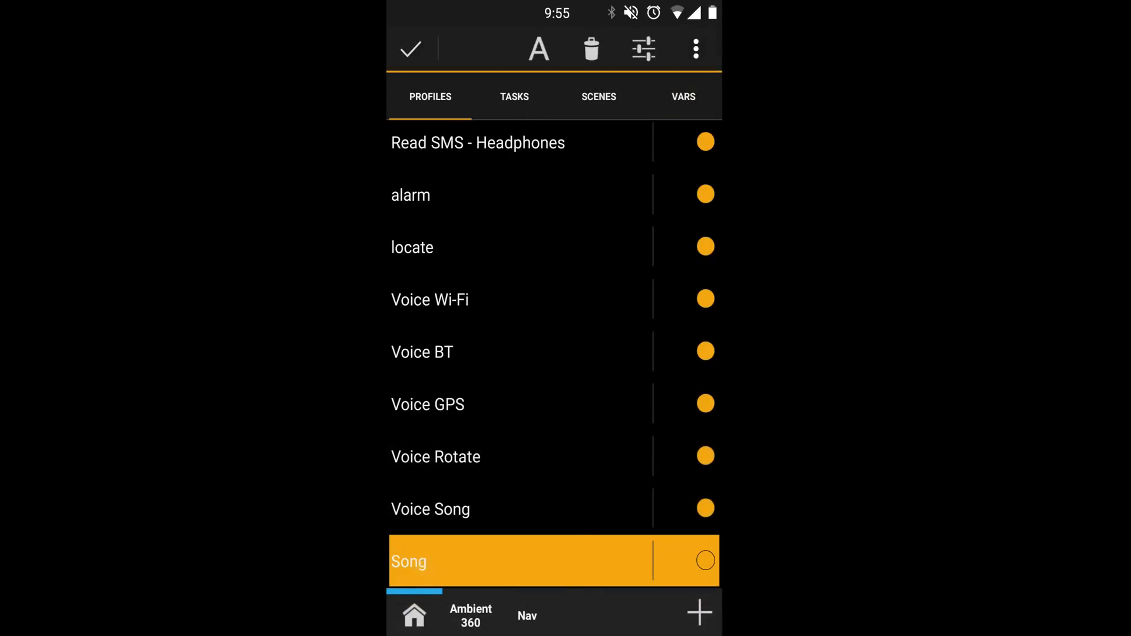
{"action": "left_click", "coordinate": [591, 49]}
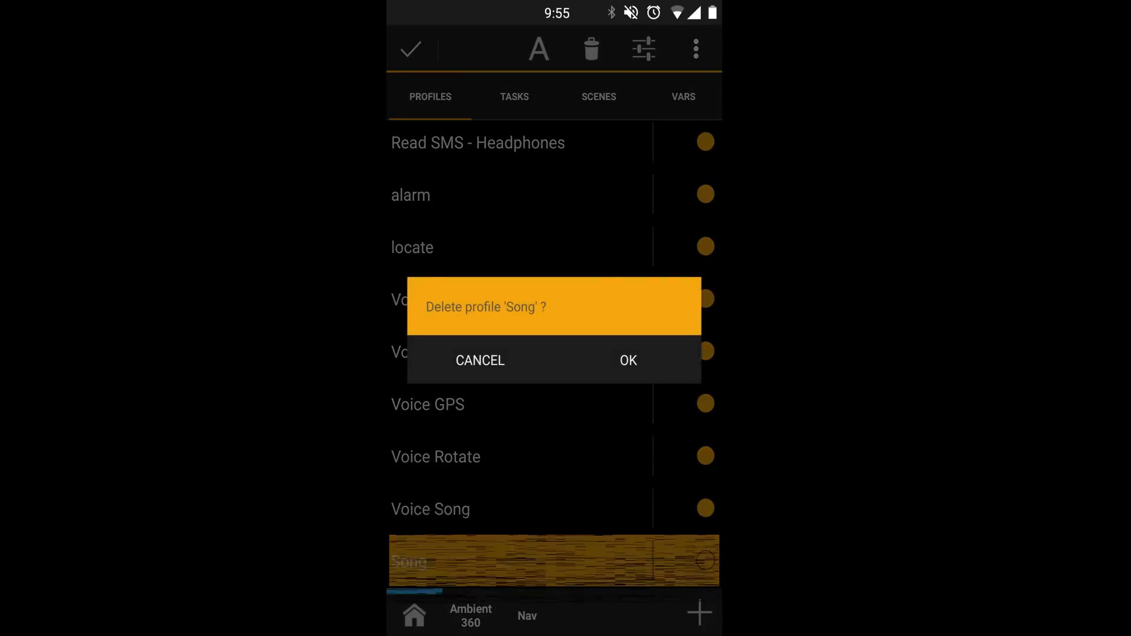
{"action": "left_click", "coordinate": [628, 360]}
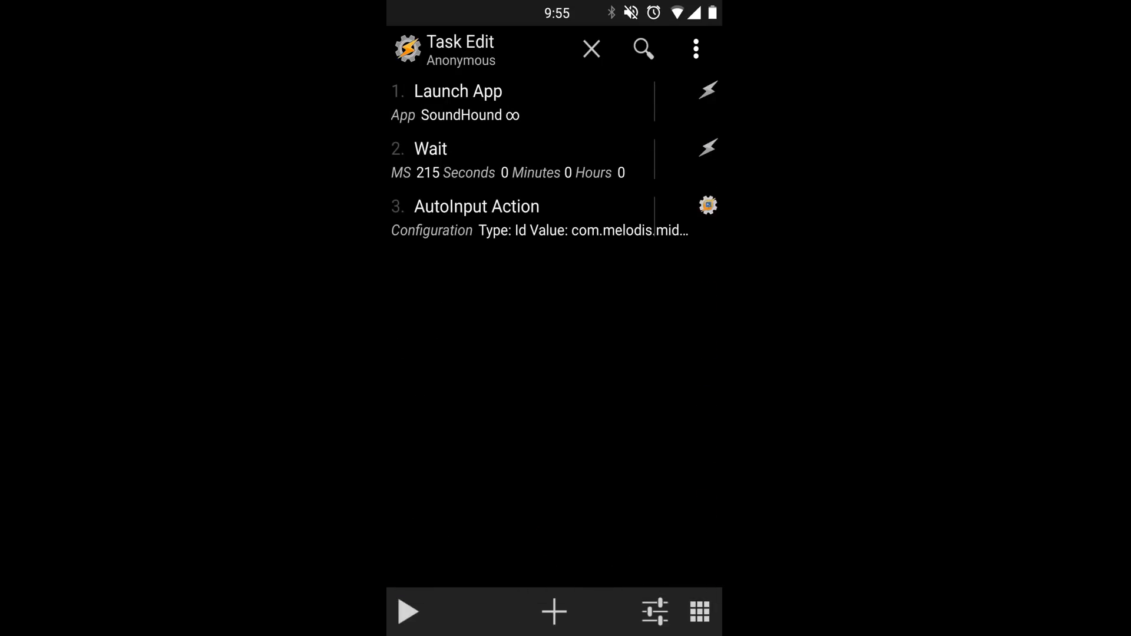
{"action": "left_click", "coordinate": [591, 48]}
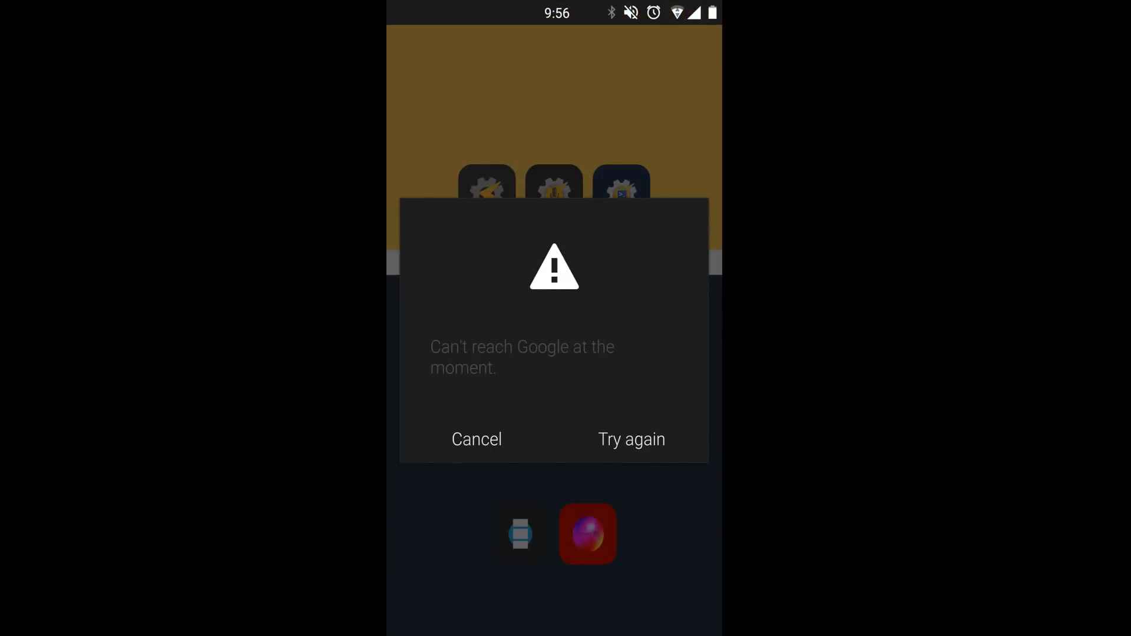
- Dismiss the 'Can't reach Google at the moment' dialog
{"action": "left_click", "coordinate": [476, 439]}
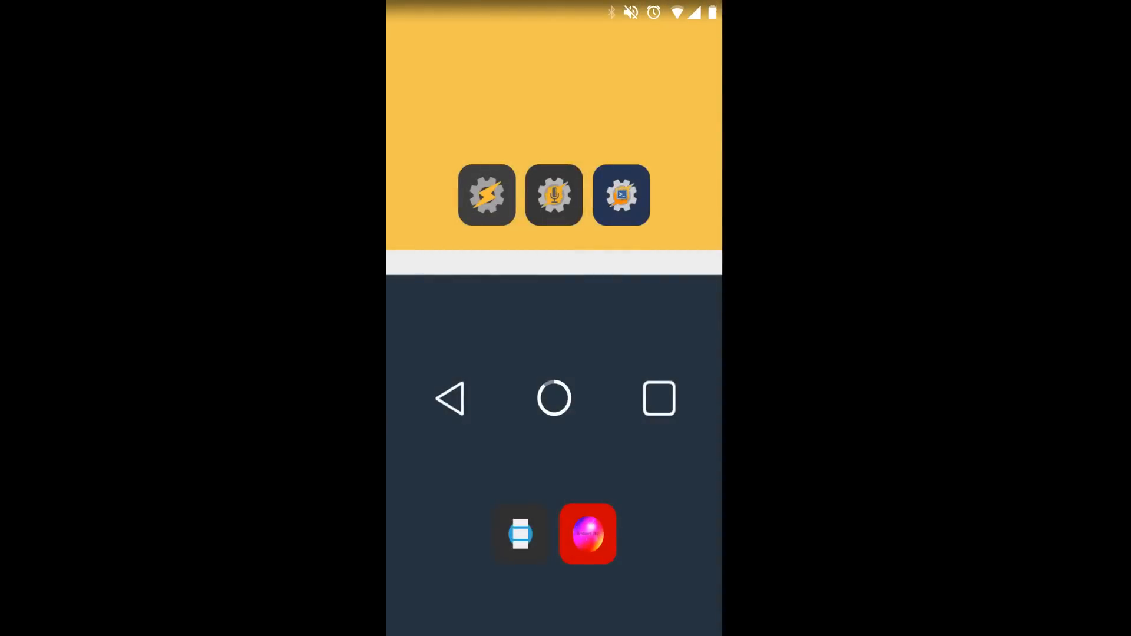